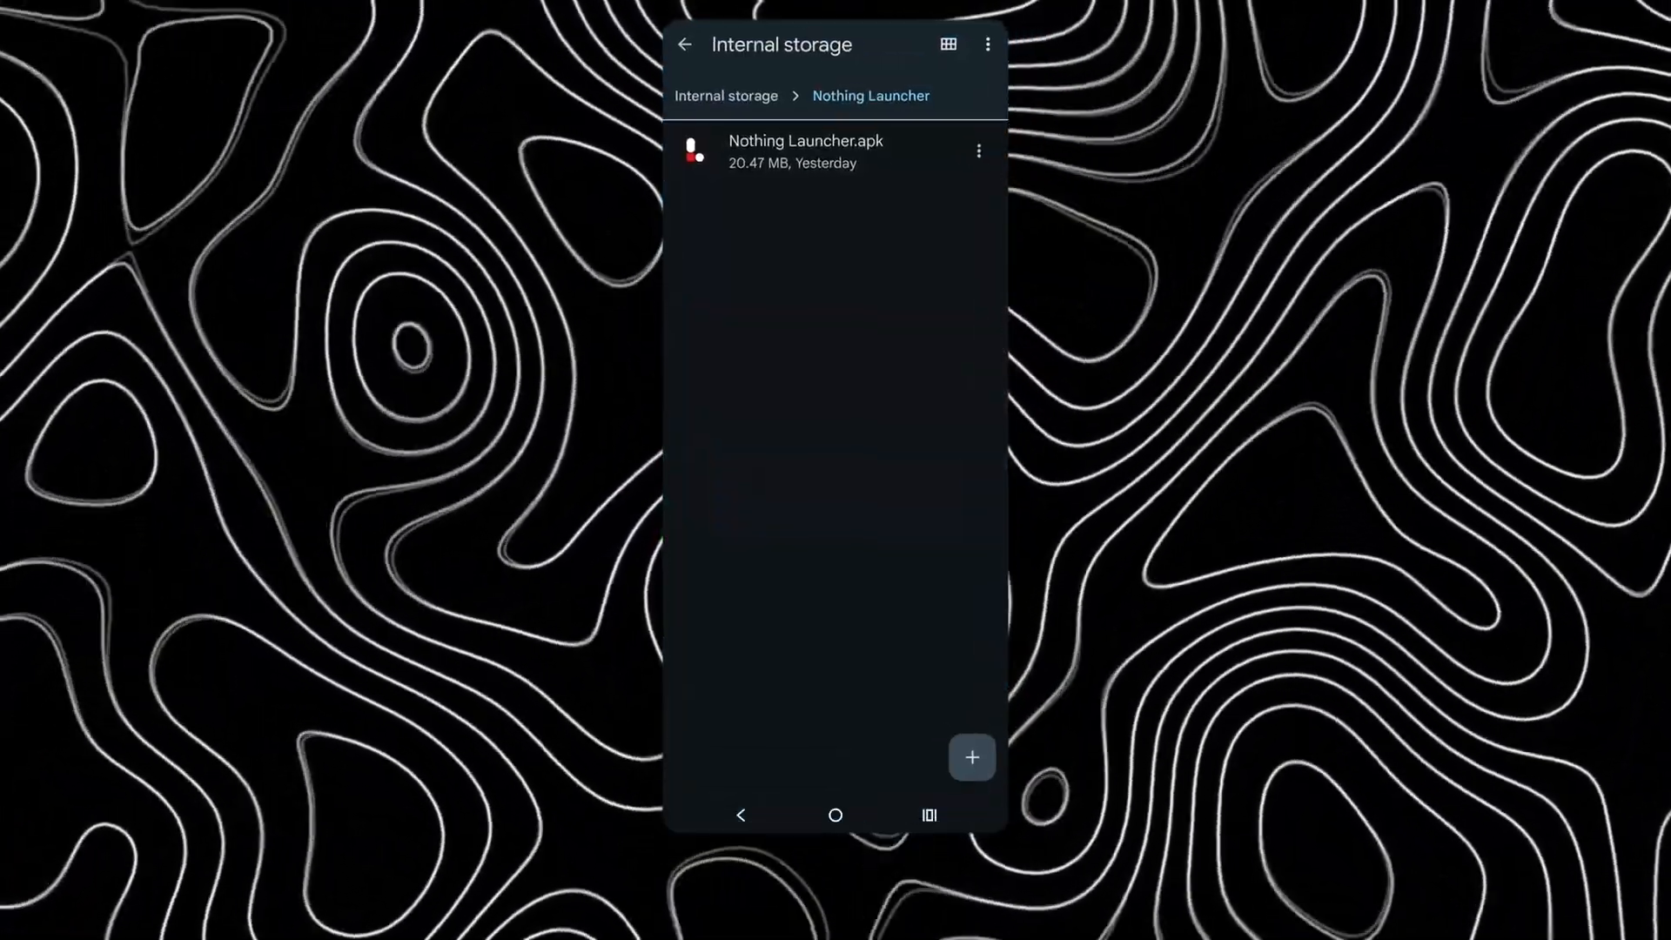
Step: Install Nothing Launcher from the Nothing Launcher.apk file and return home
click(805, 151)
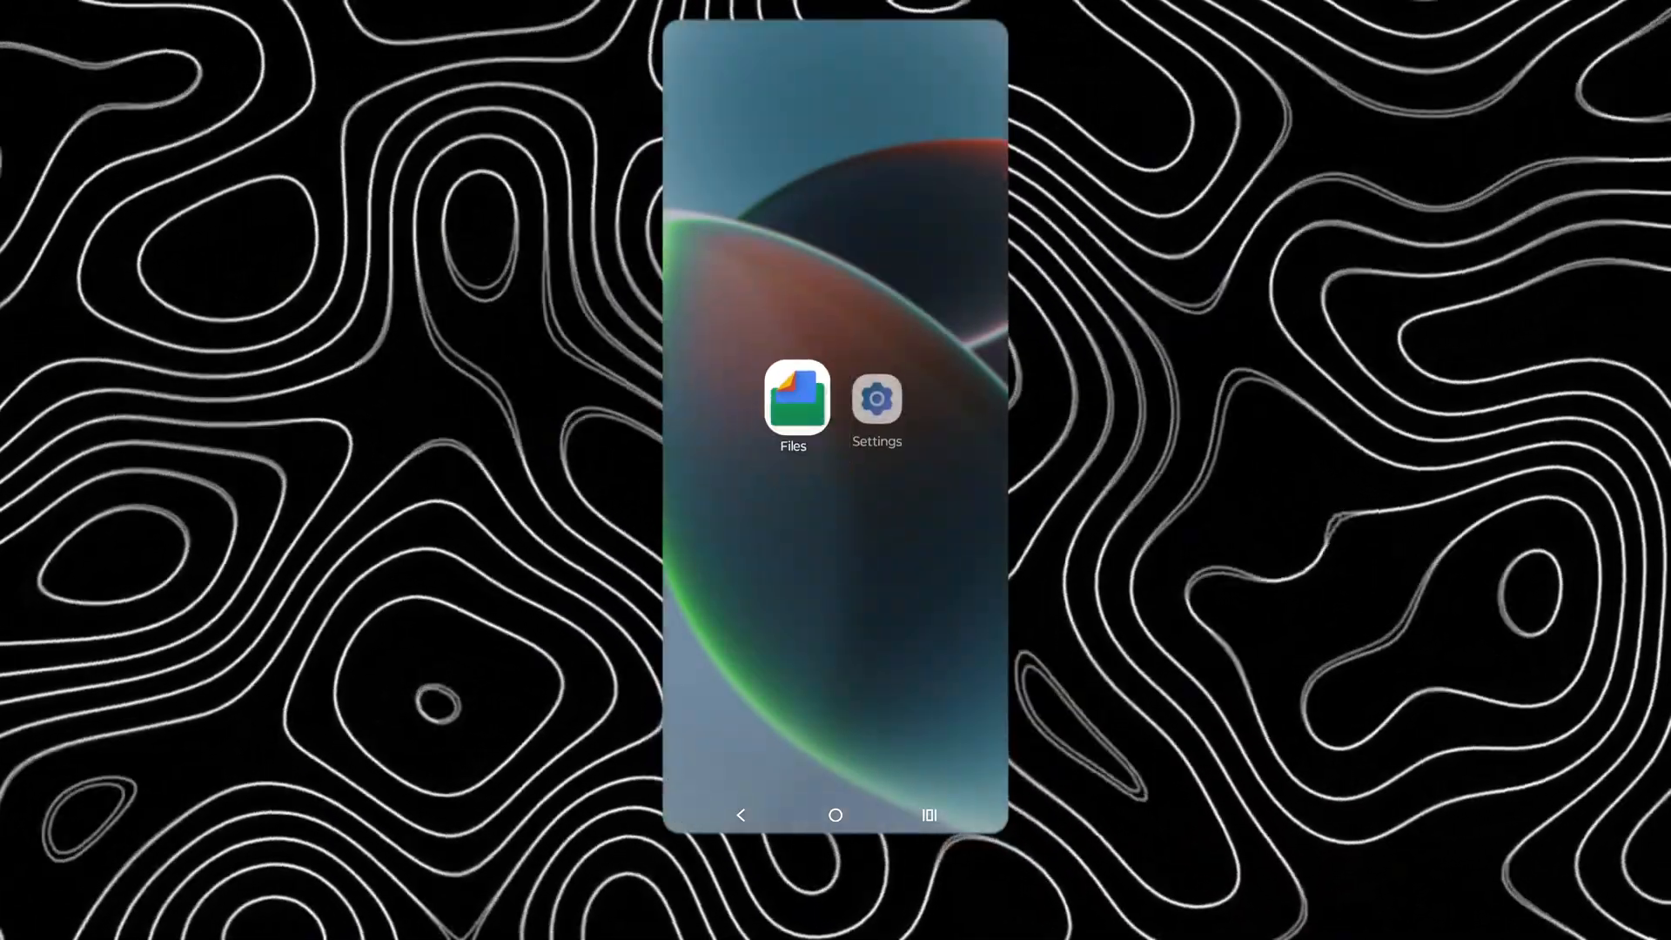
Step: In Settings, select Nothing Launcher as the default home app replacing Moto App Launcher
click(875, 402)
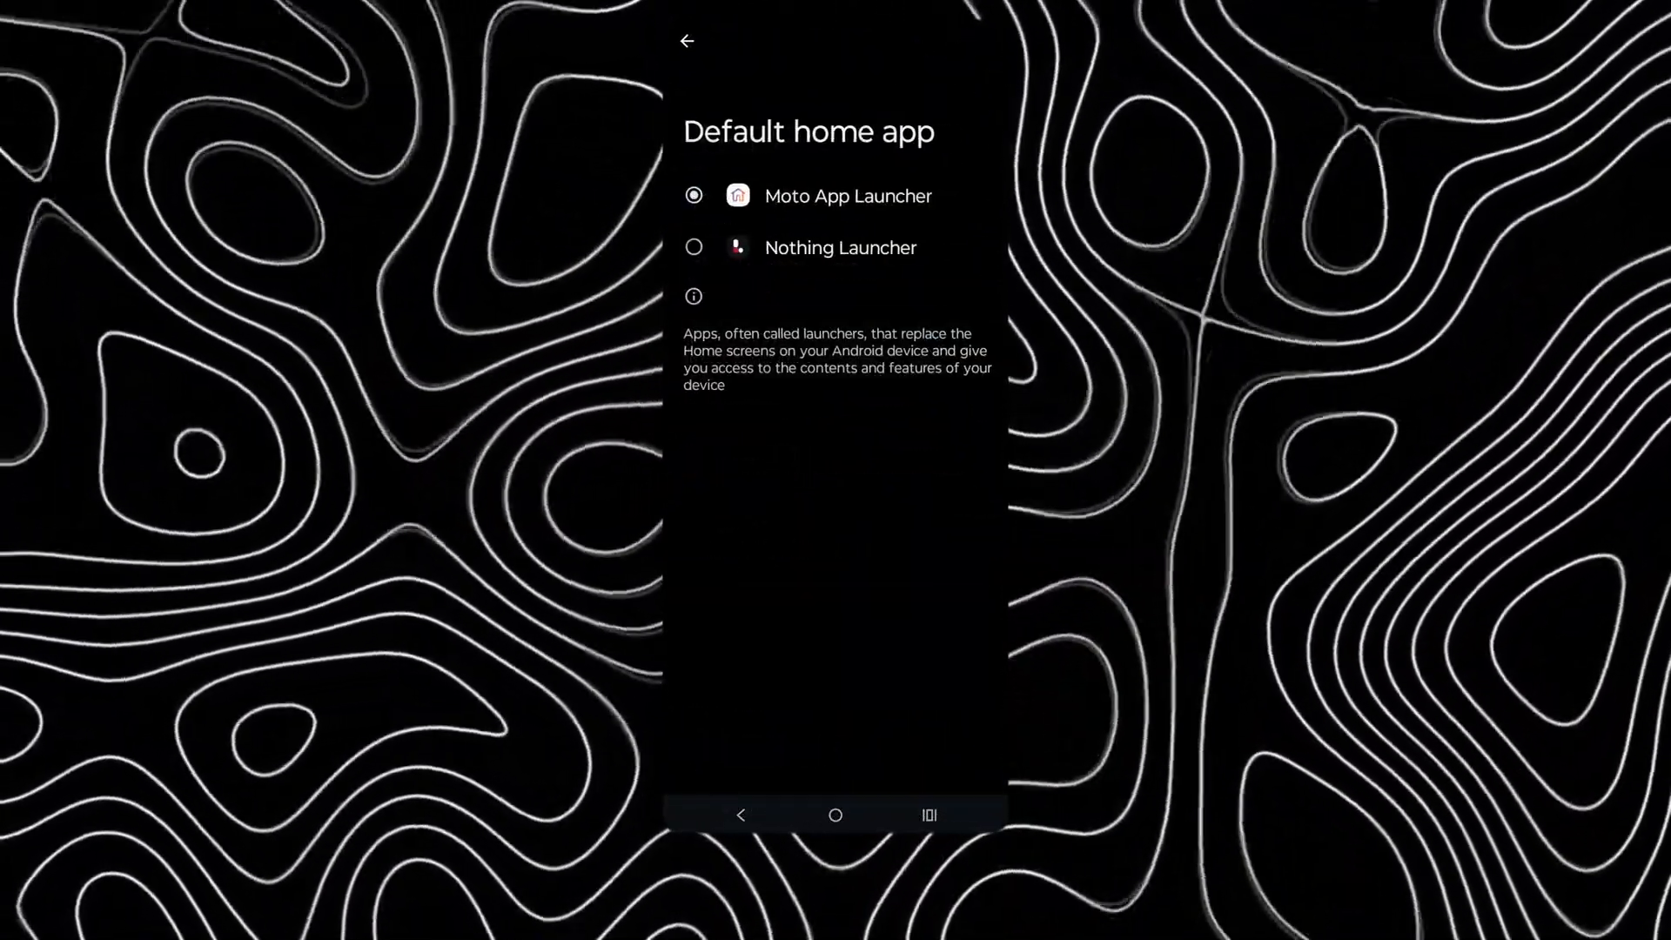
click(741, 814)
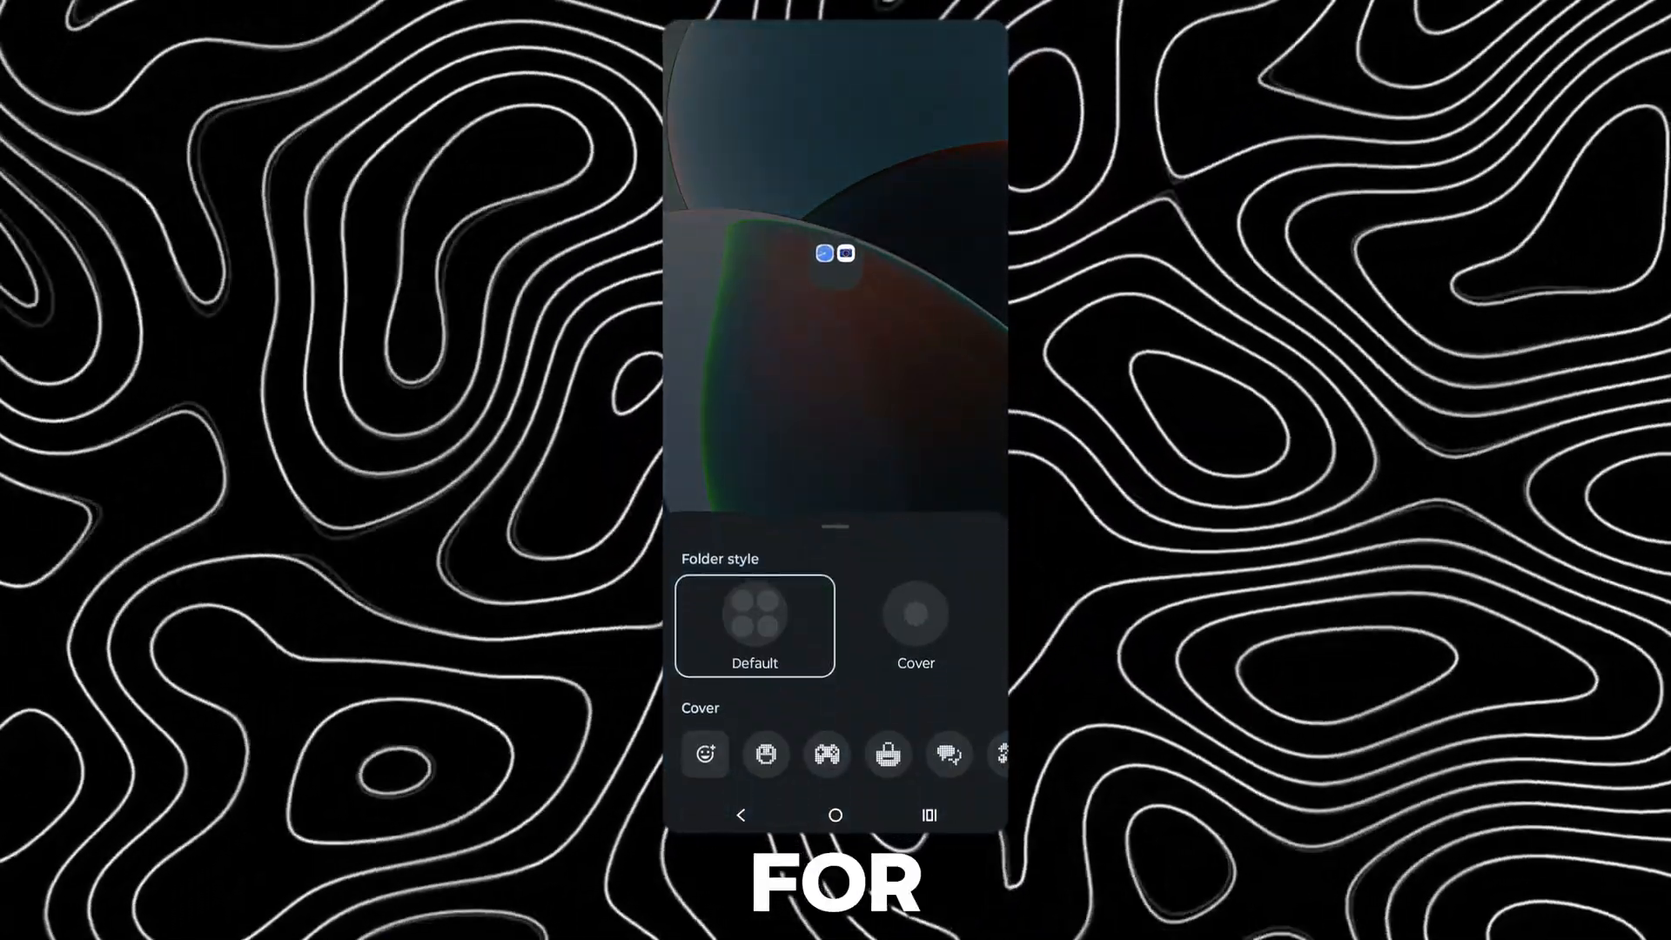
Step: Style the home-screen folder with a Cover showing the game controller icon
click(826, 754)
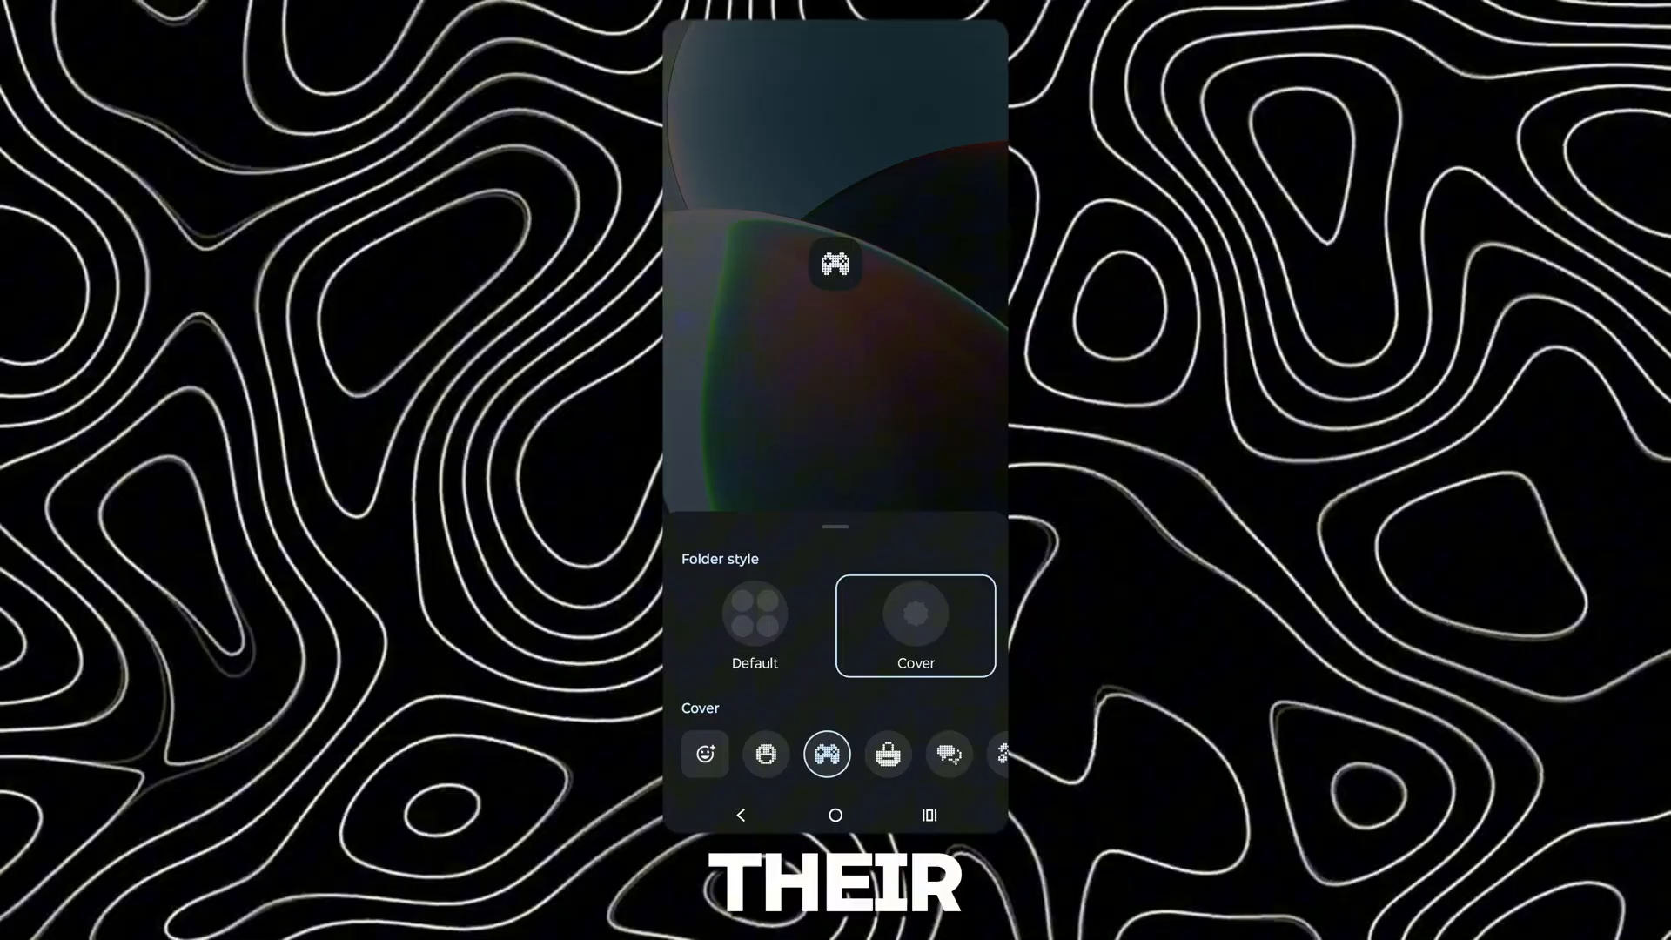